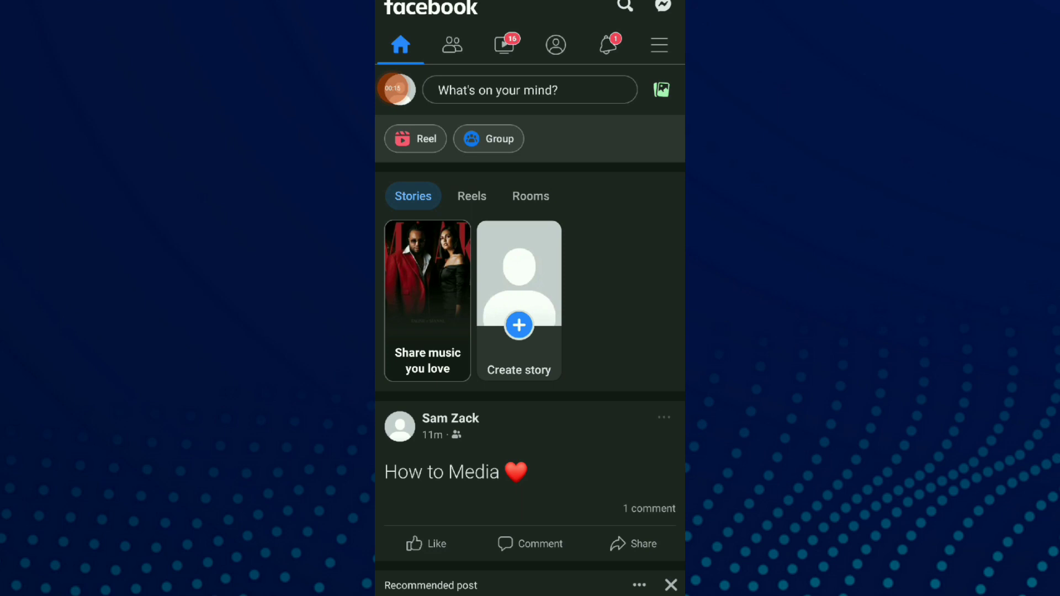
pyautogui.scroll(-3)
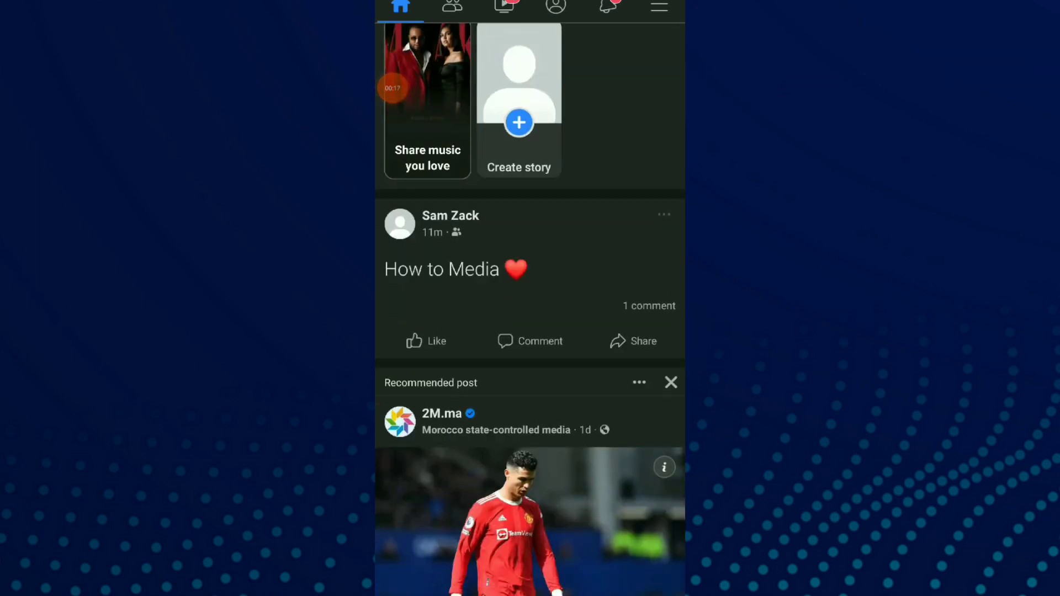
pyautogui.click(530, 341)
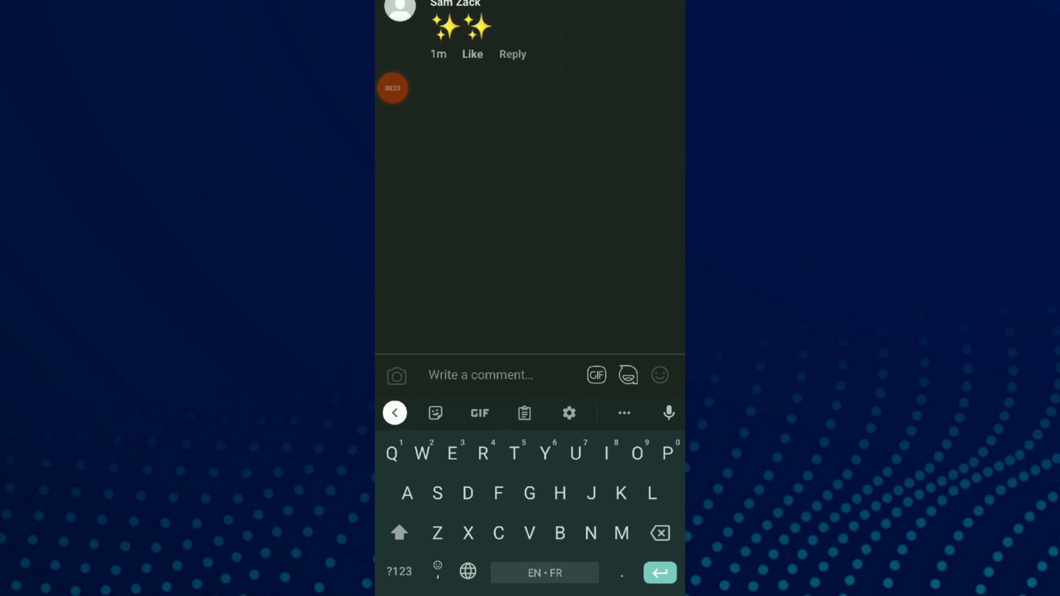
pyautogui.click(513, 54)
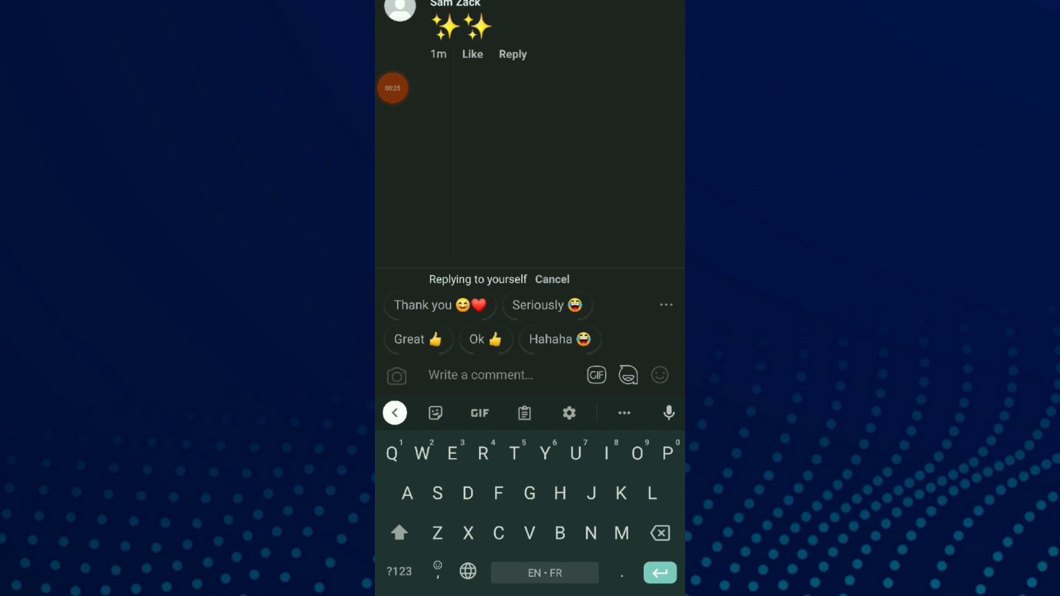
pyautogui.click(397, 376)
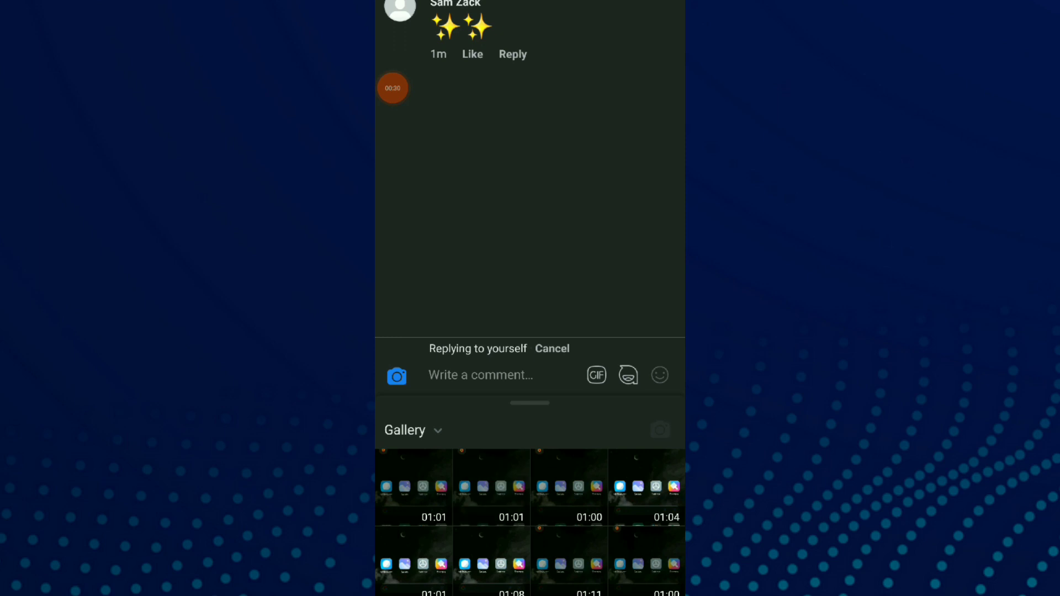
pyautogui.click(480, 375)
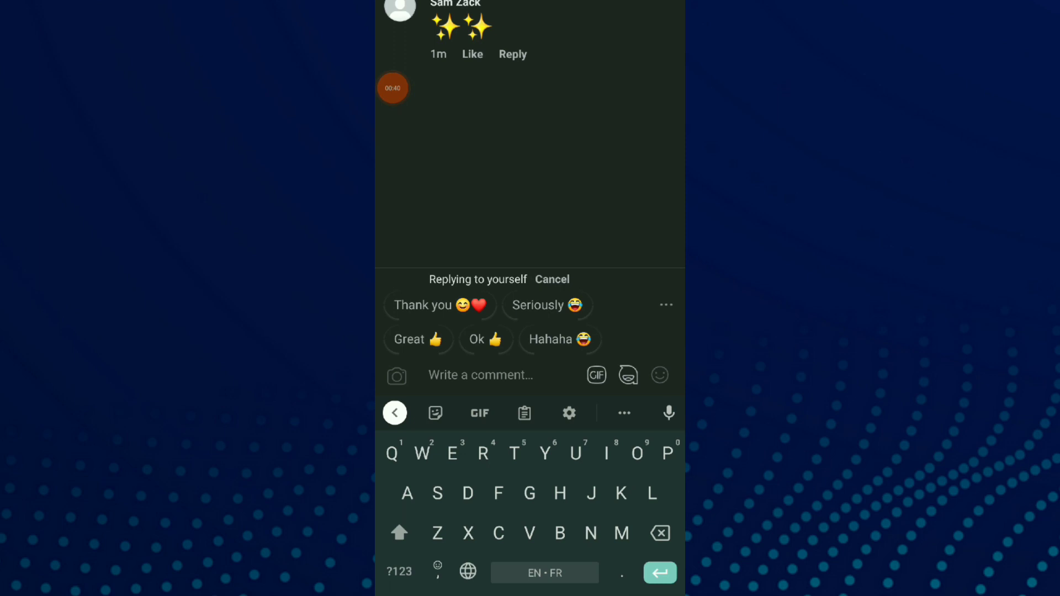